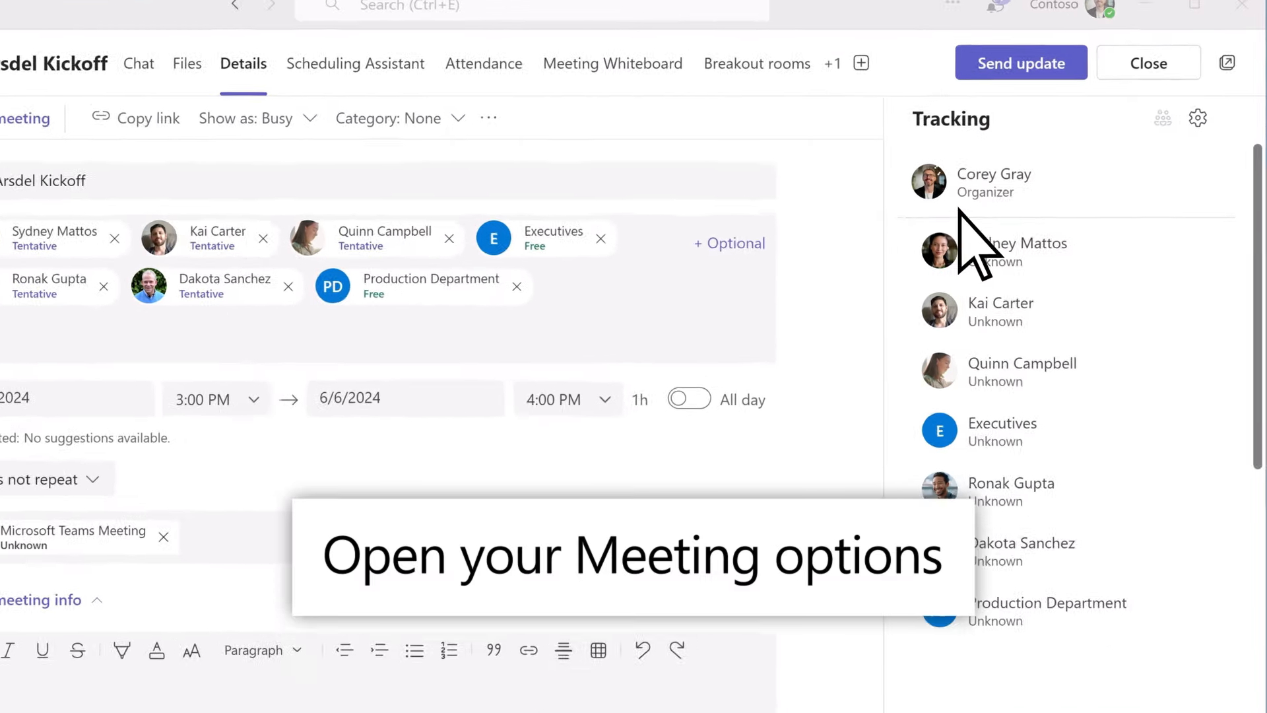
# - In the full meeting options, set Who can present to Specific people
pyautogui.click(1199, 118)
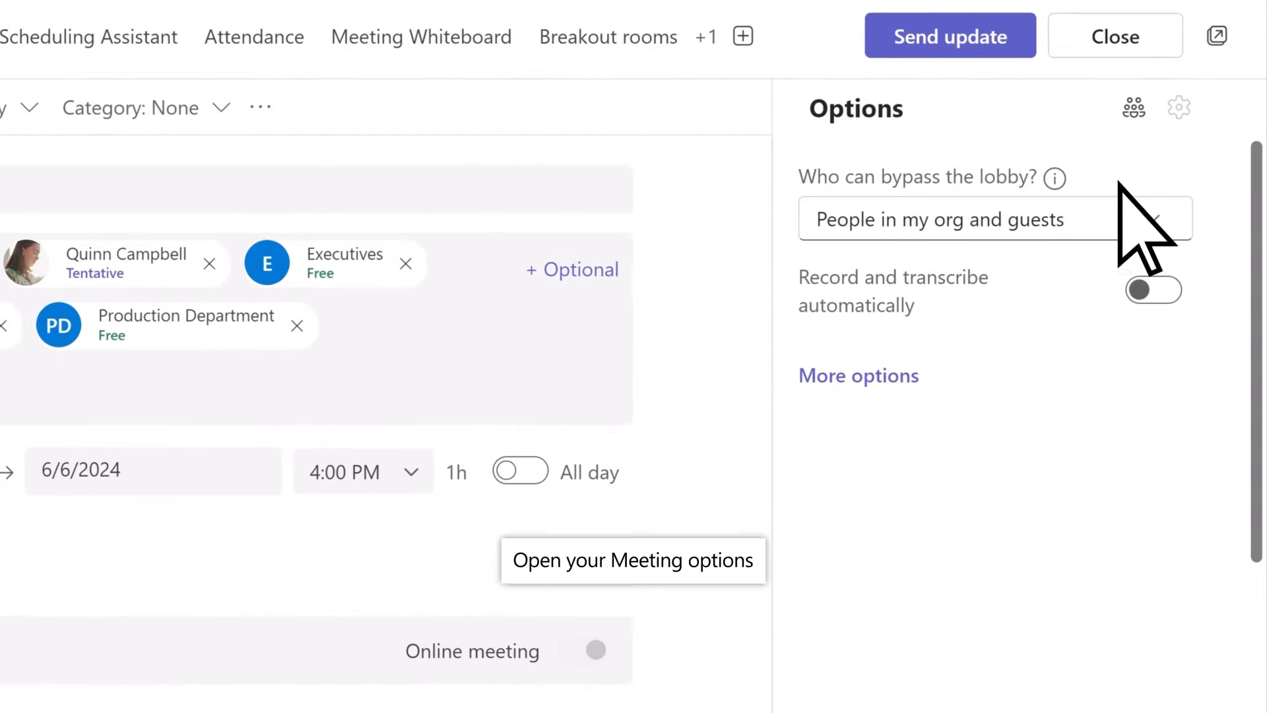
pyautogui.click(858, 375)
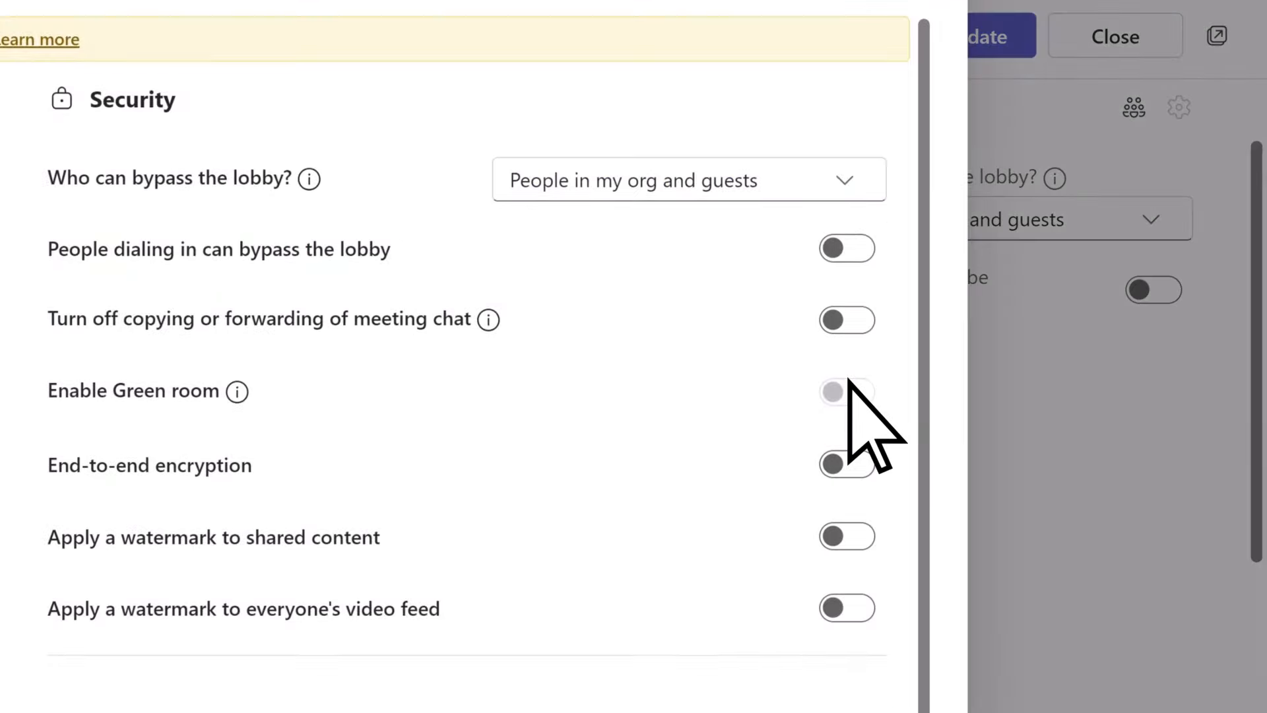
pyautogui.scroll(-3)
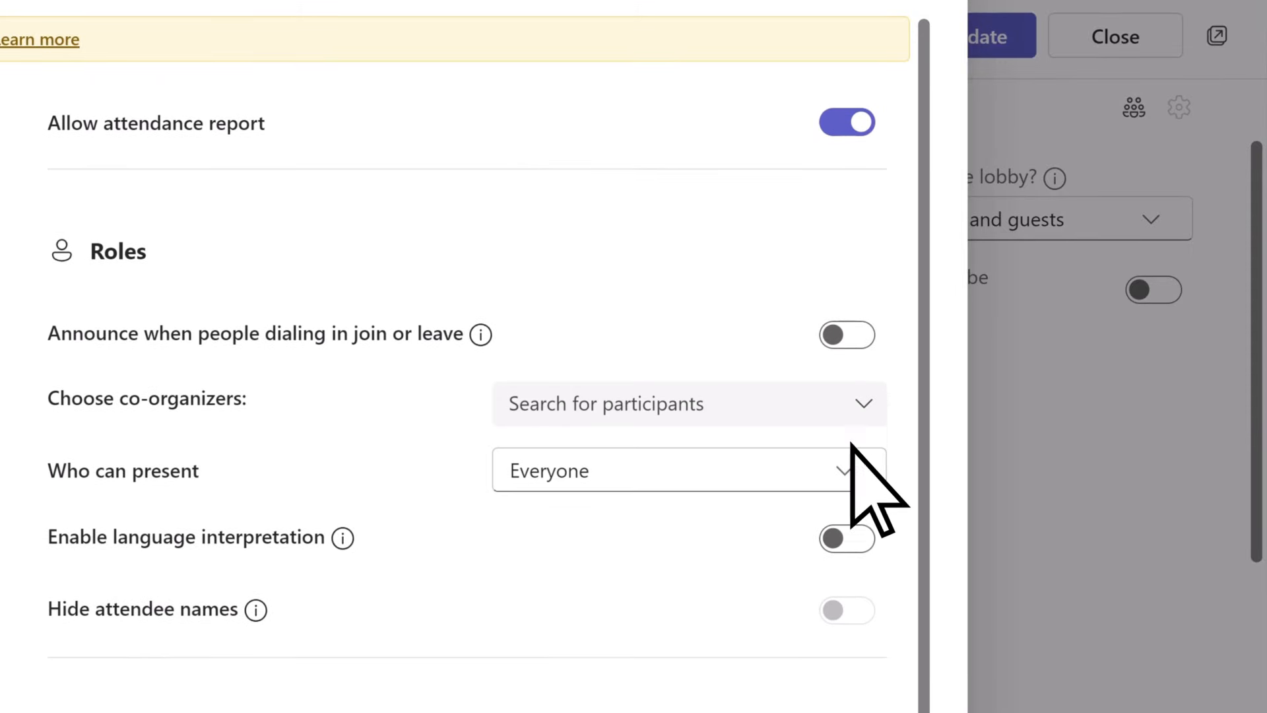
pyautogui.click(687, 470)
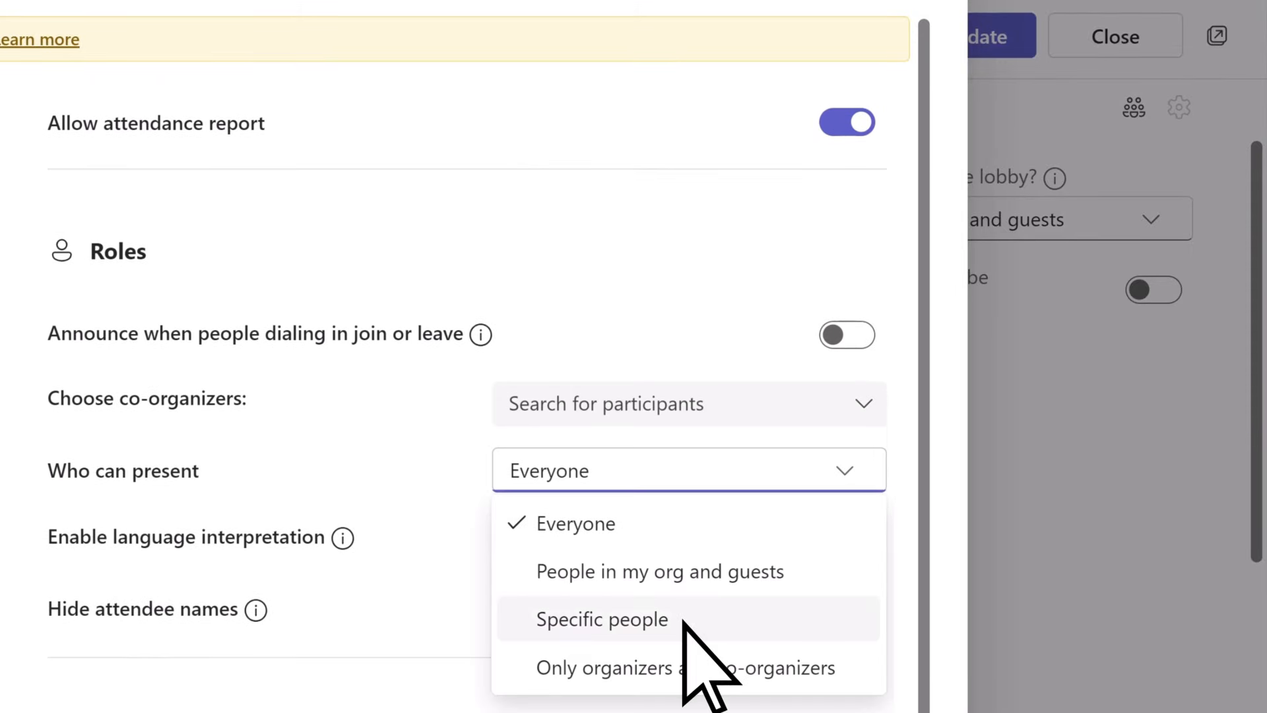
pyautogui.click(601, 620)
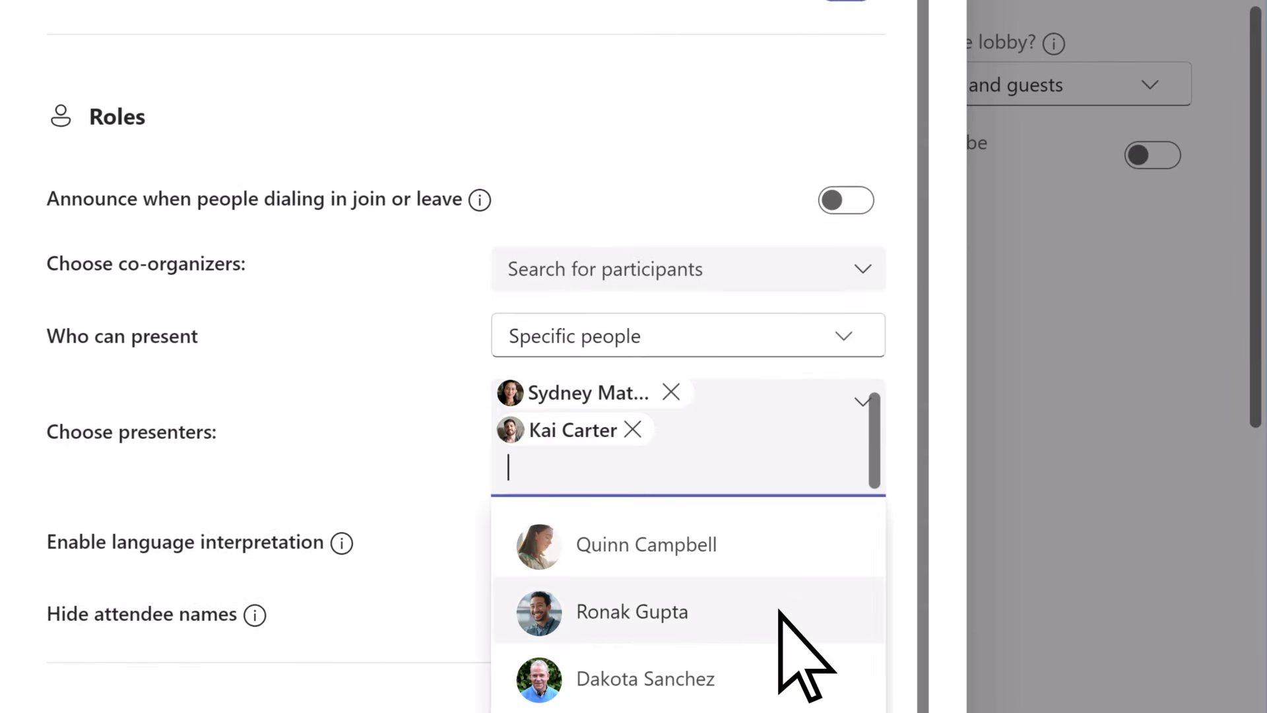
# - Add two presenters, turn on Manage what attendees see, and save the options
pyautogui.click(632, 612)
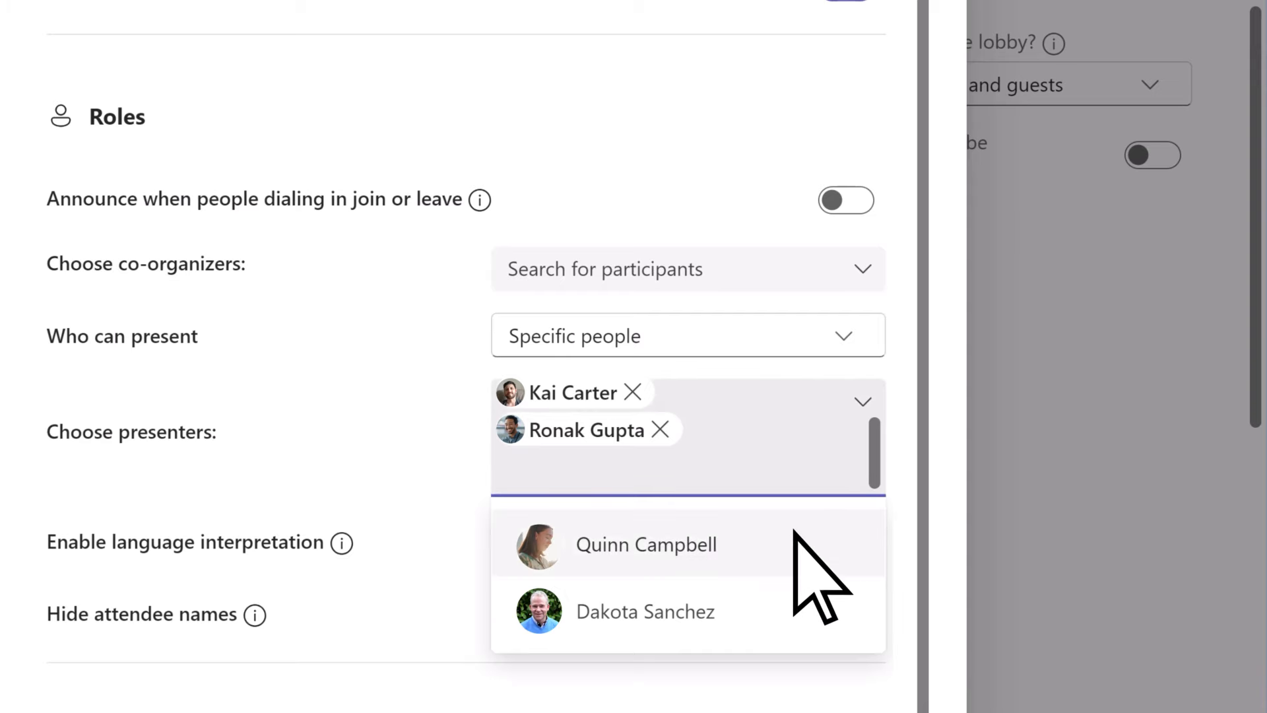
pyautogui.click(645, 543)
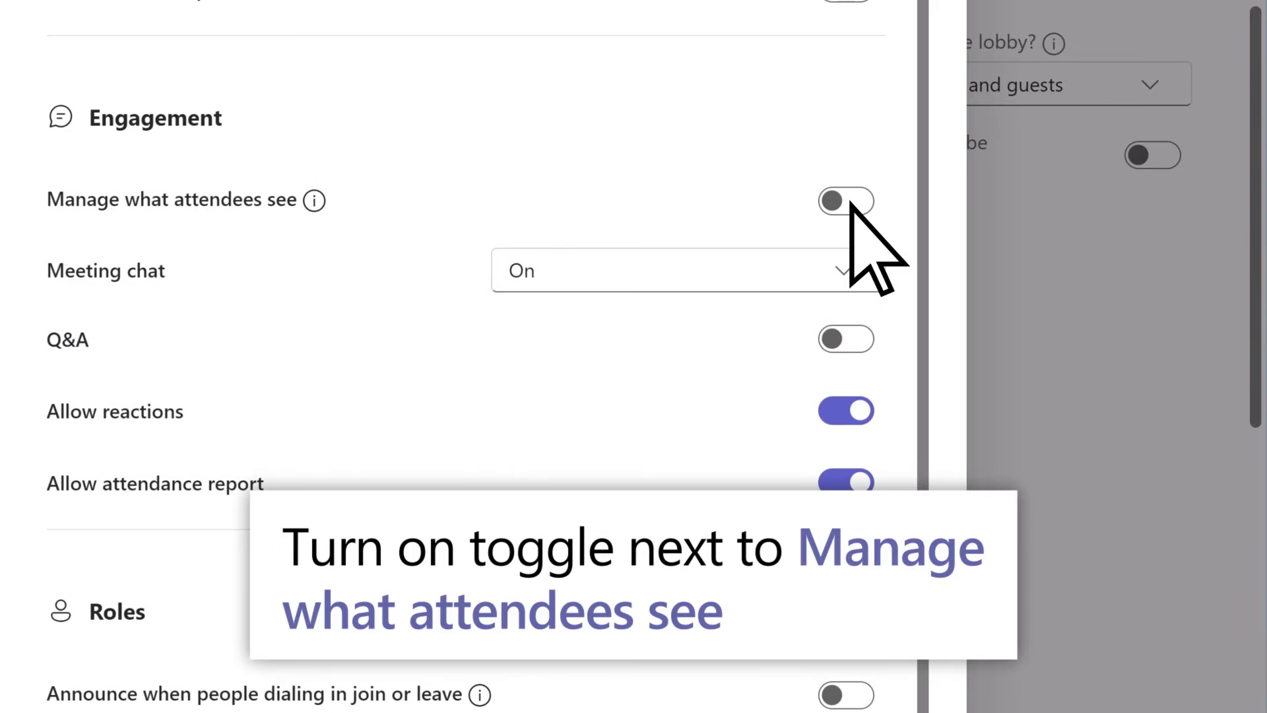
pyautogui.click(846, 201)
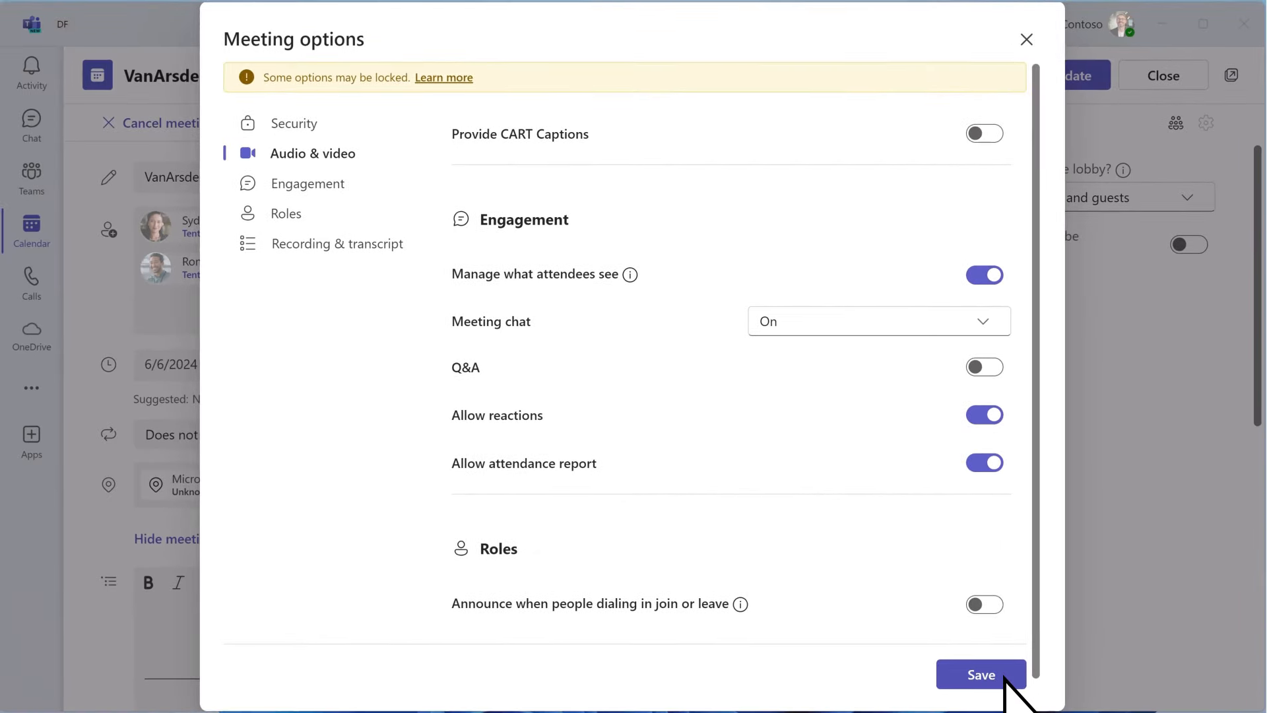
pyautogui.click(980, 673)
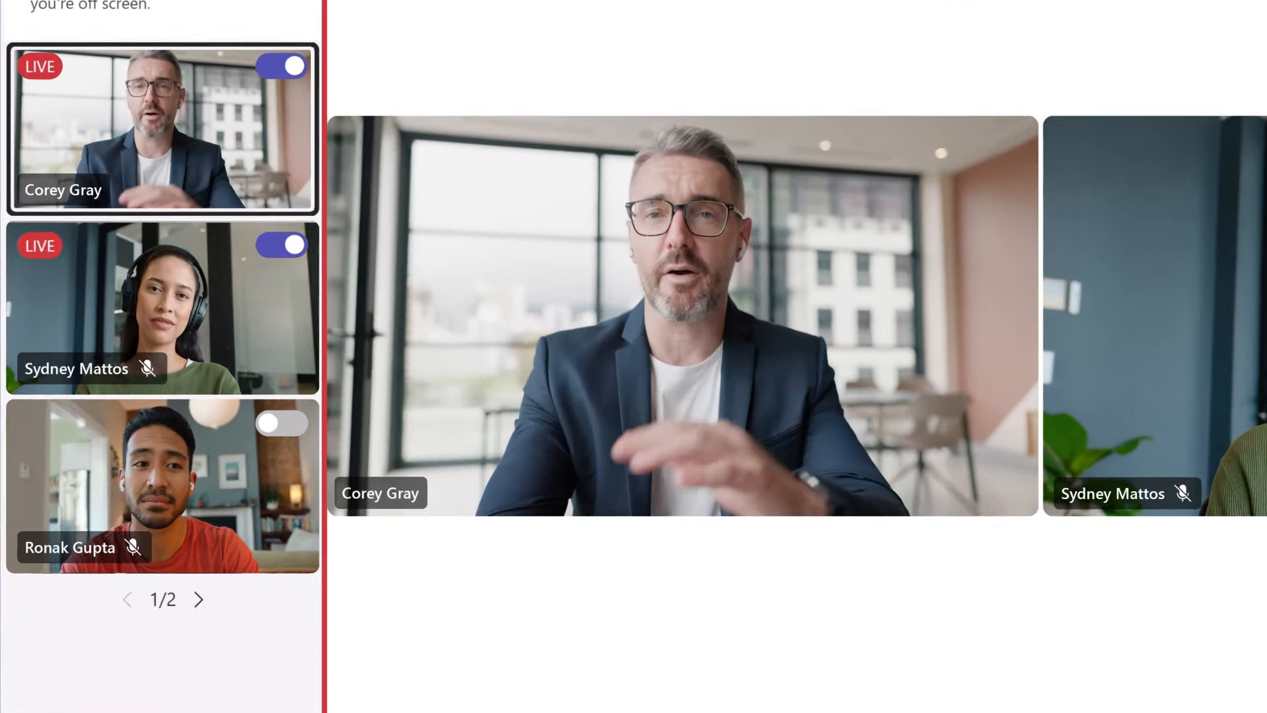
pyautogui.click(198, 599)
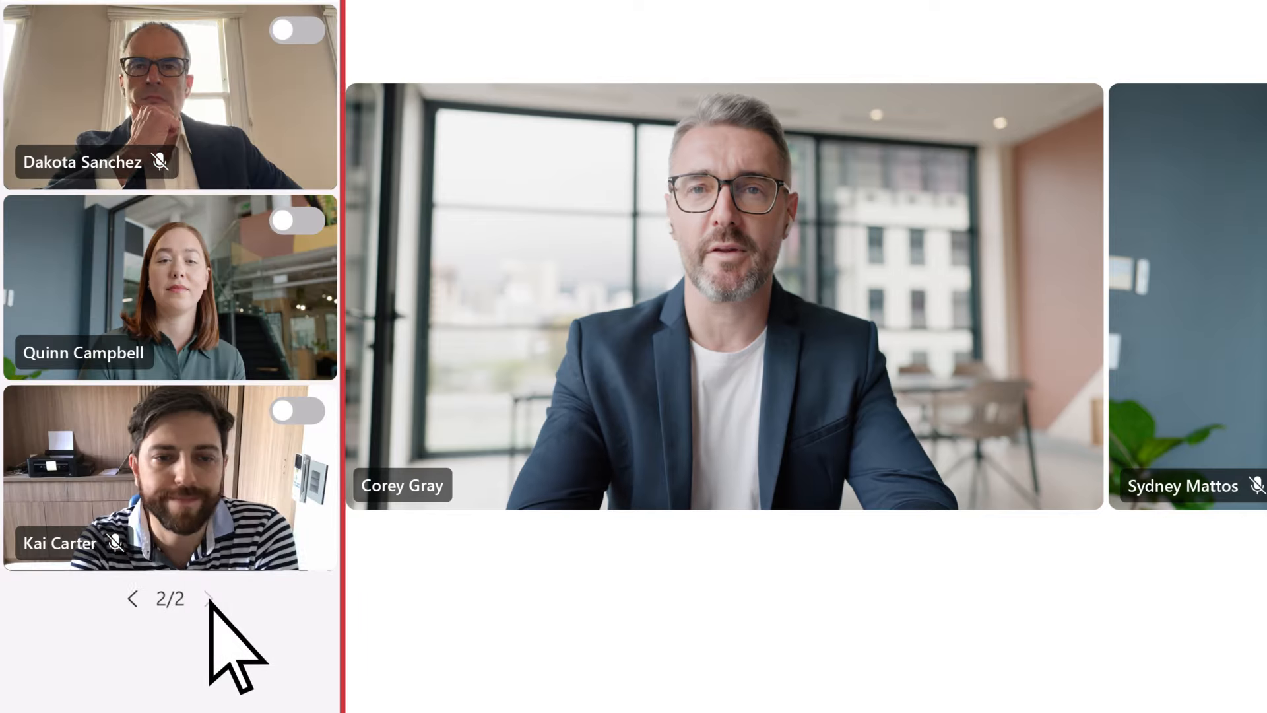
pyautogui.click(162, 353)
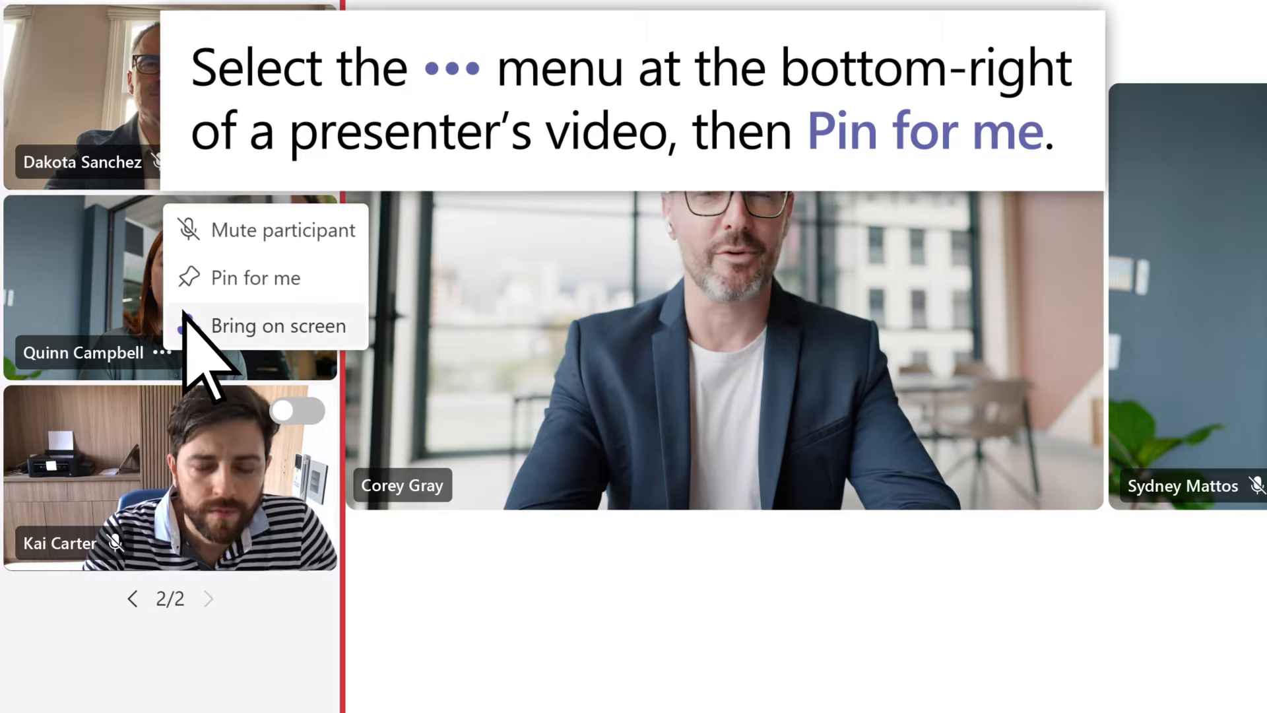
pyautogui.click(255, 277)
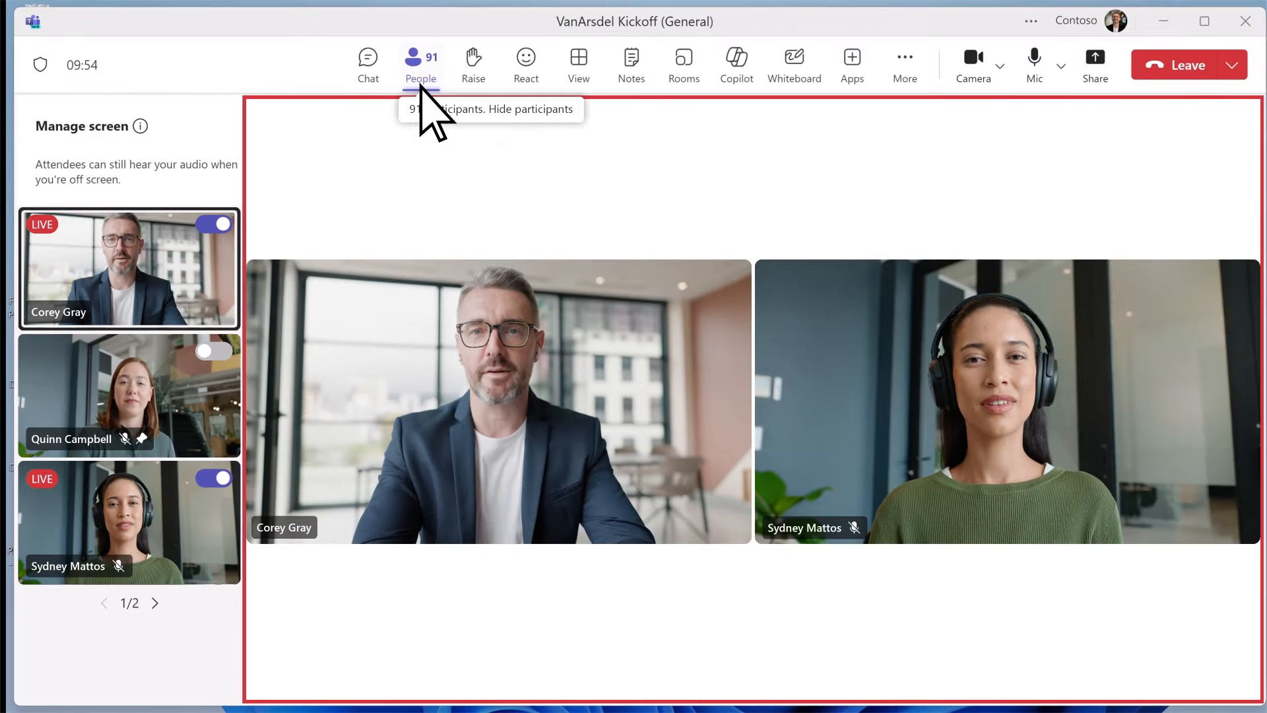
# - Bring attendee Adele Vance on screen from the People list
pyautogui.click(421, 65)
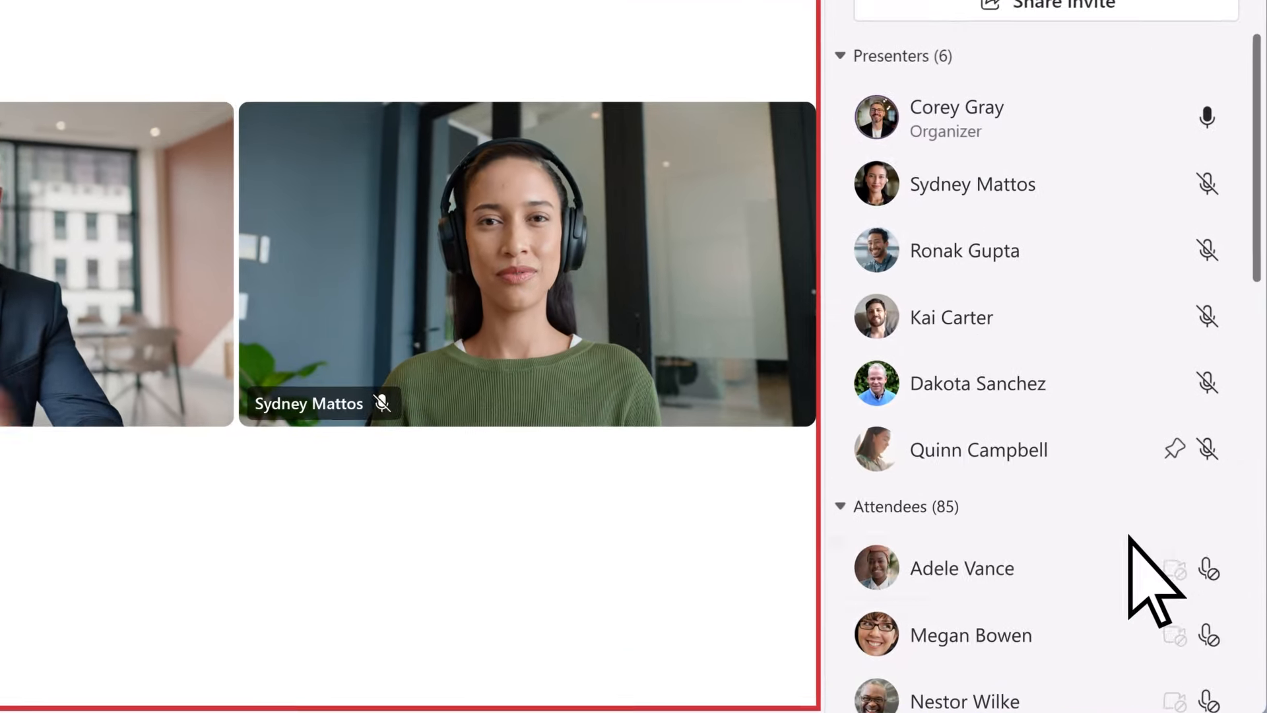
pyautogui.click(1206, 566)
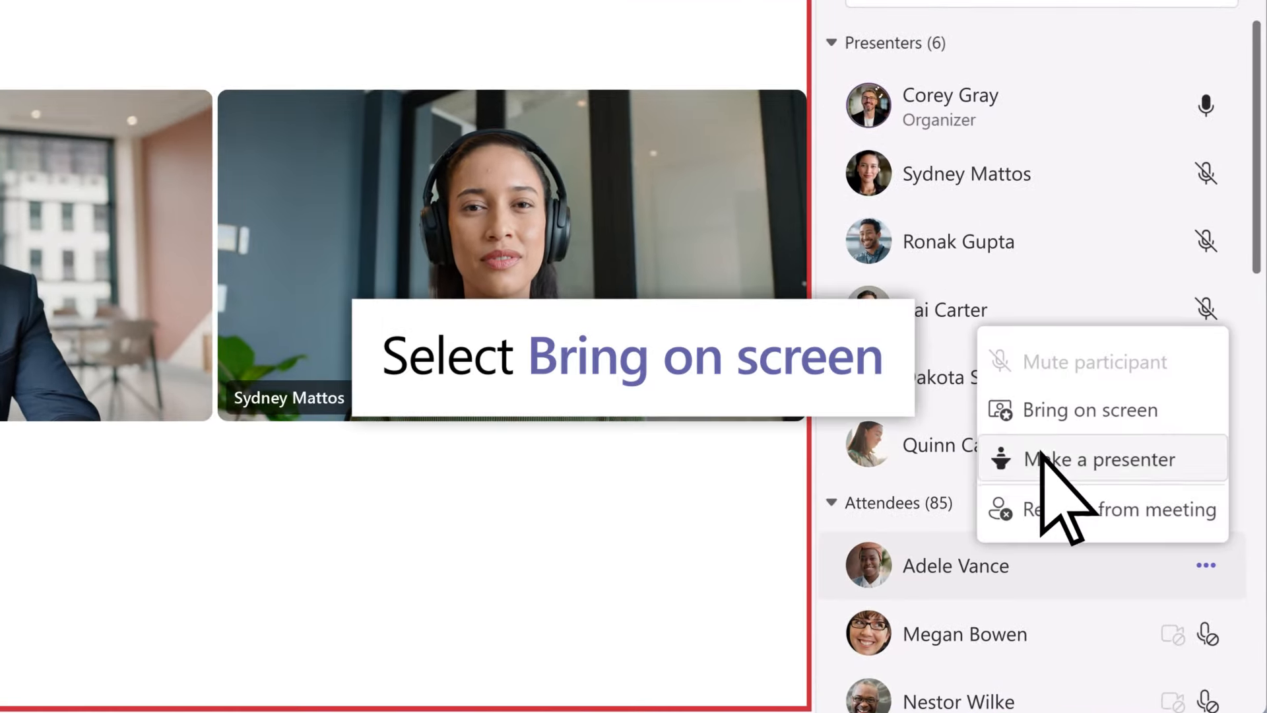
pyautogui.click(1089, 410)
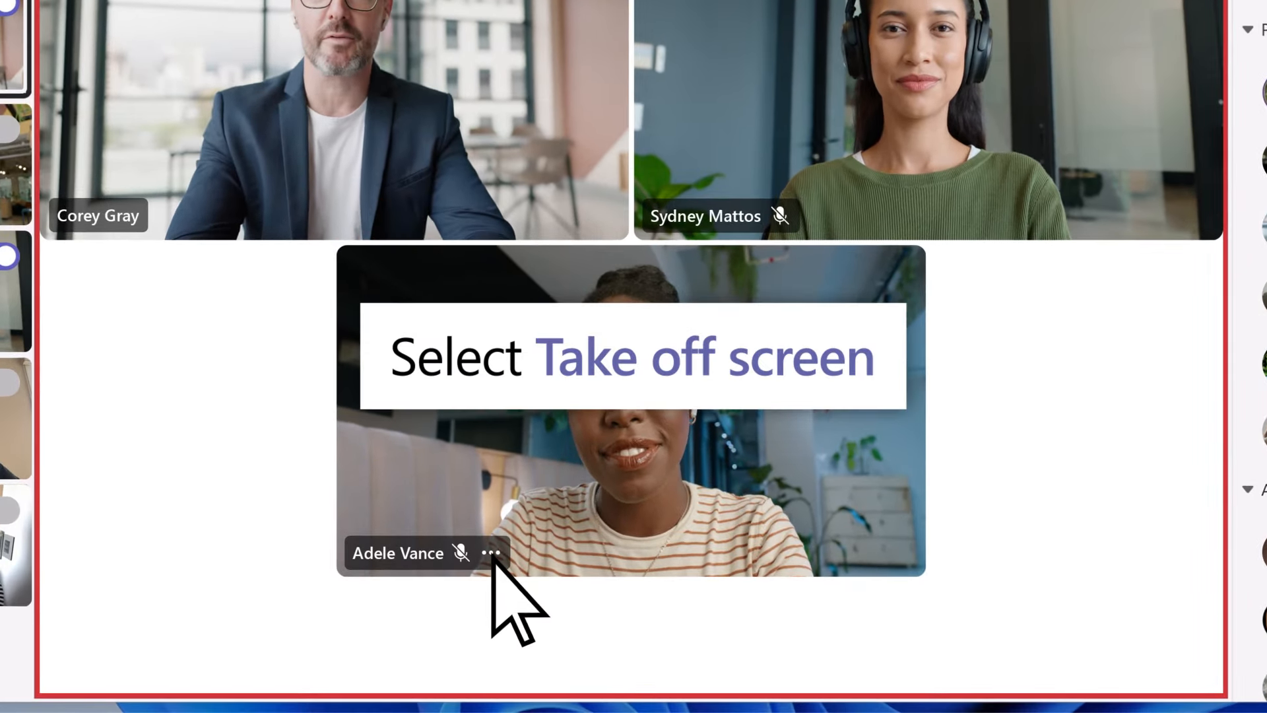
# - Take Adele Vance off screen, leaving Corey Gray and Sydney Mattos on stage
pyautogui.click(491, 553)
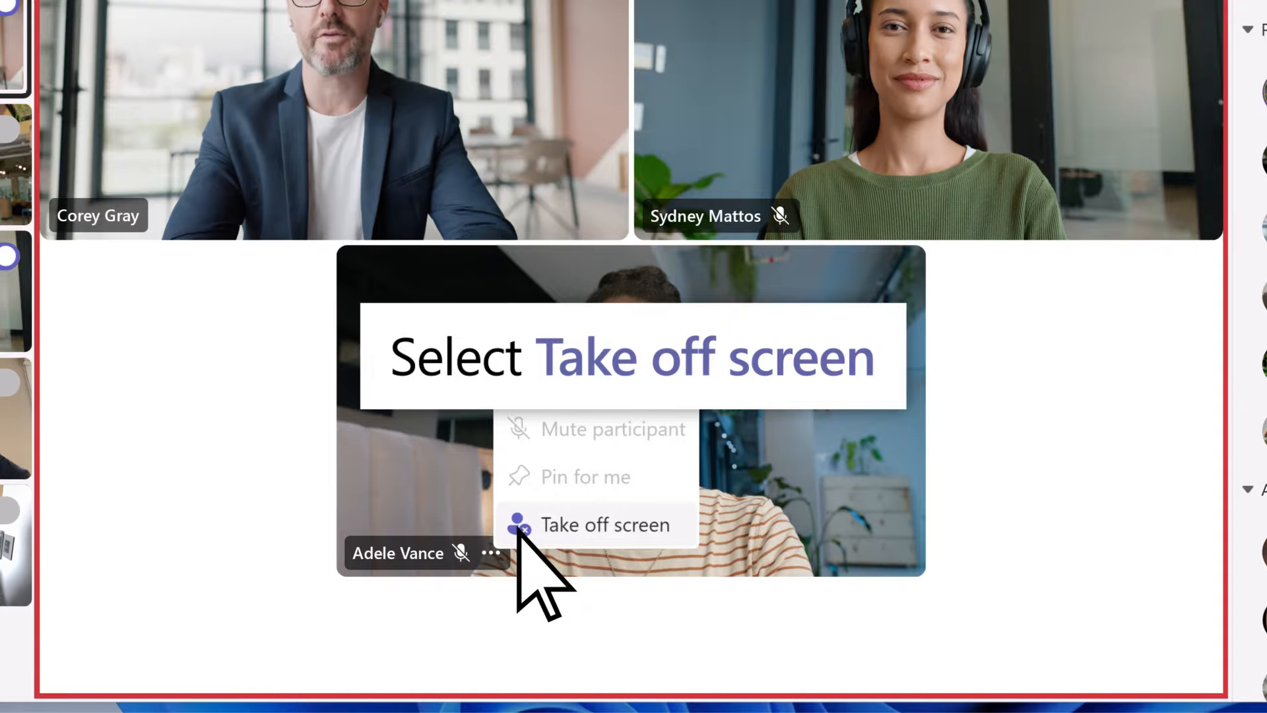
pyautogui.click(602, 524)
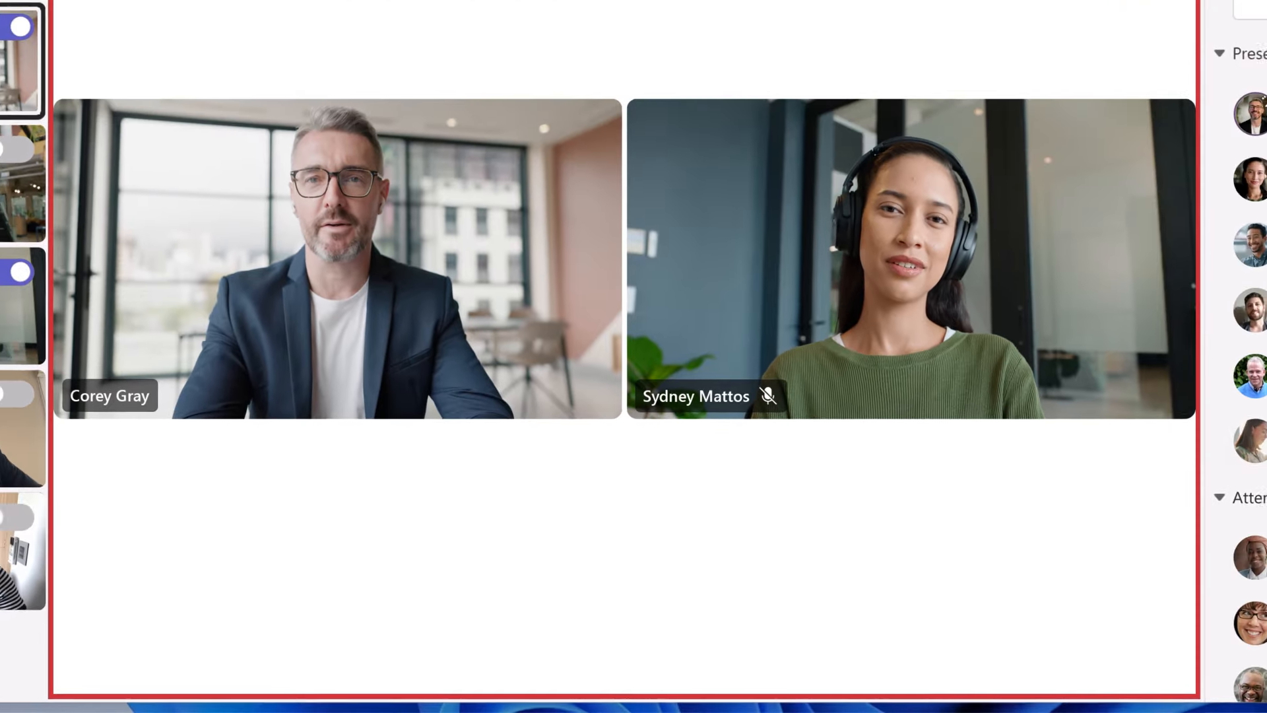